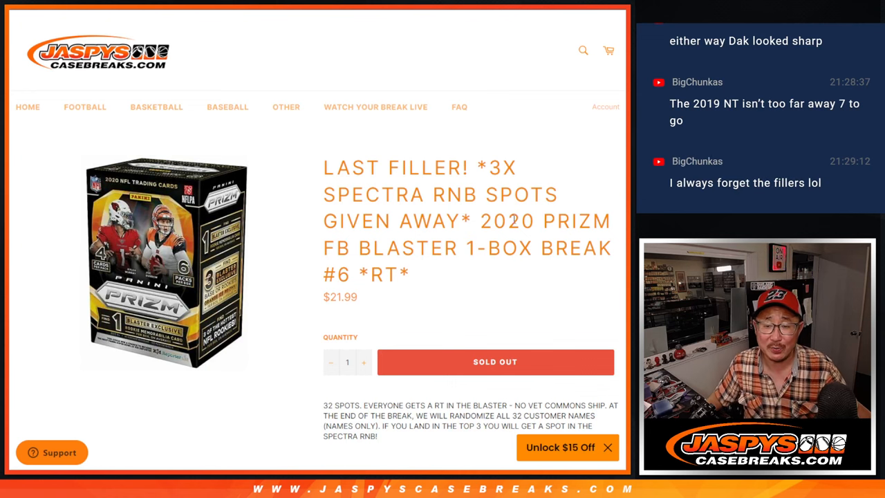
# Step: Highlight the 'LAST FILLER!' title words and review the names and NFL teams list boxes
pyautogui.doubleClick(398, 167)
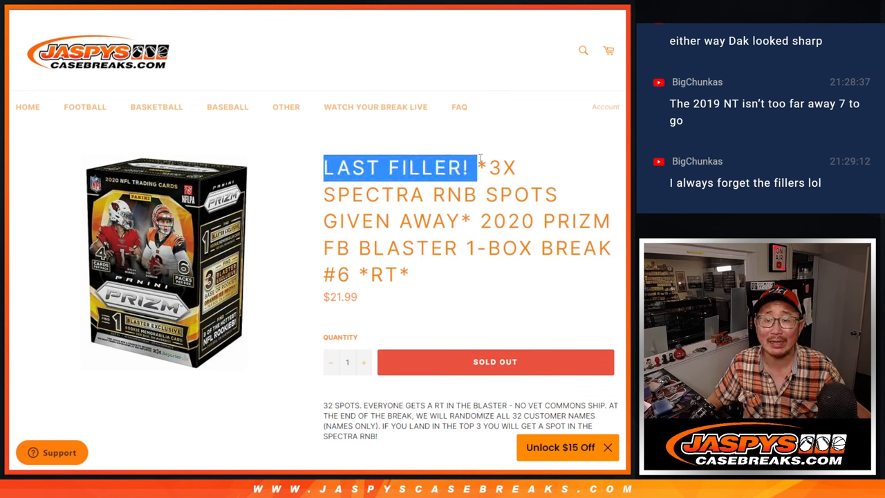
pyautogui.doubleClick(456, 194)
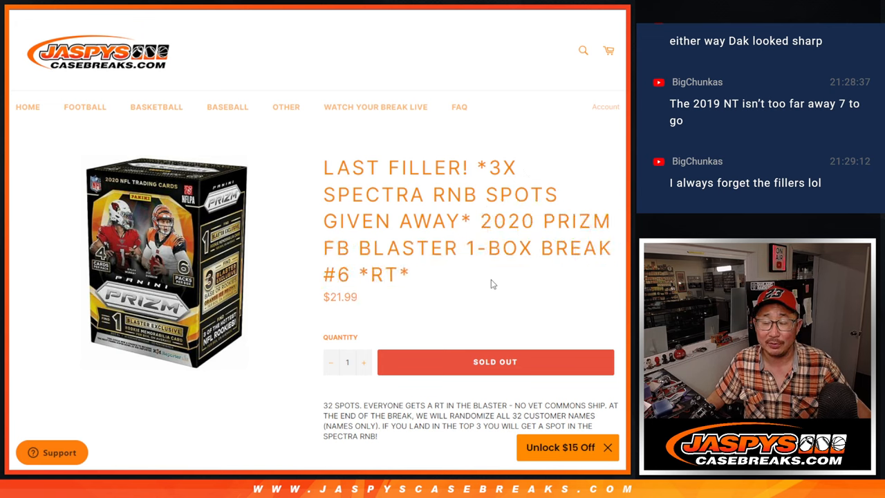
pyautogui.moveTo(365, 139)
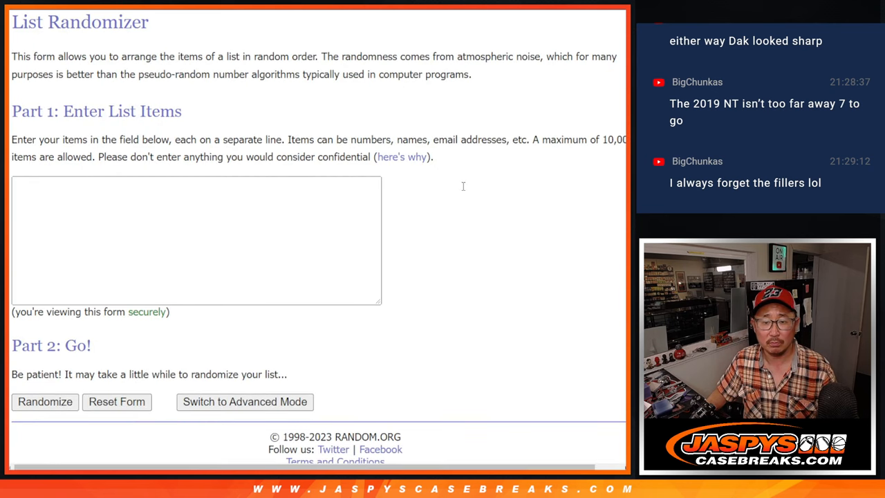
pyautogui.scroll(-3)
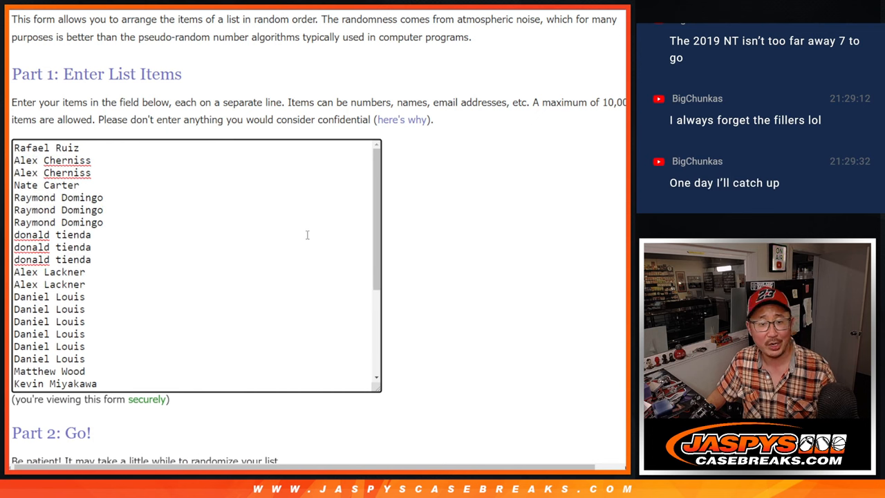
pyautogui.scroll(-3)
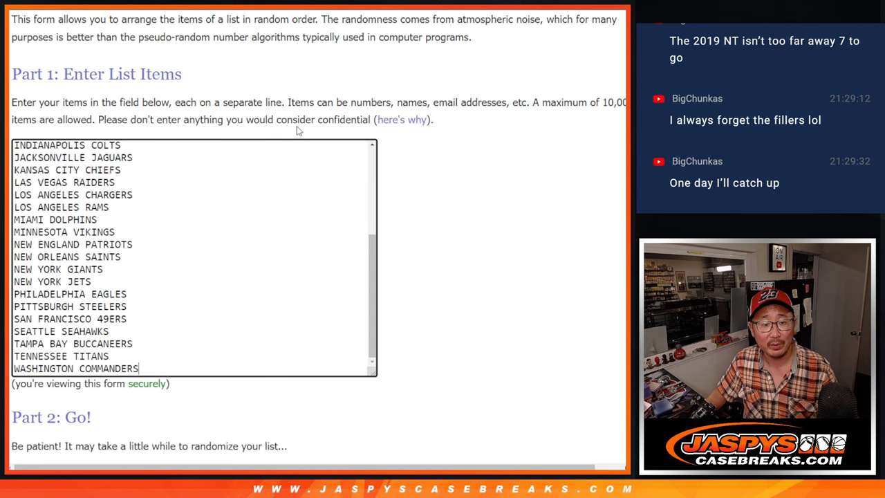
pyautogui.moveTo(267, 19)
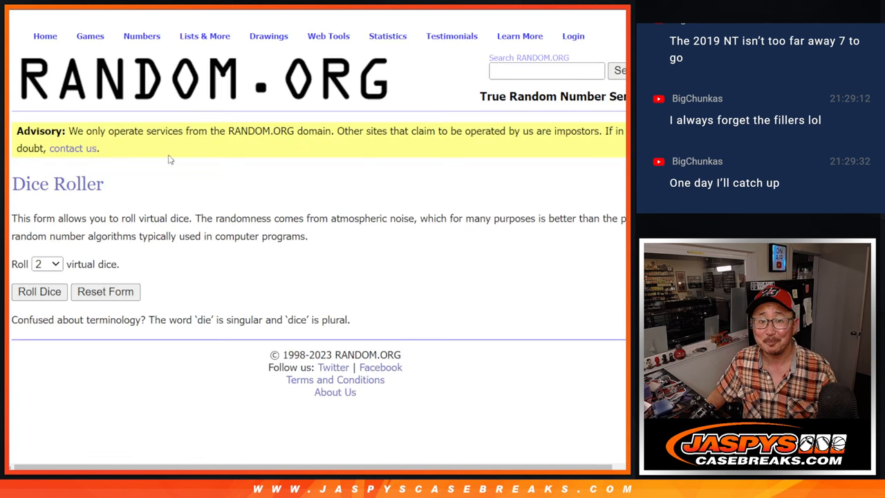
# Step: Roll two dice for the shuffle count and reshuffle the customer names once more
pyautogui.click(39, 292)
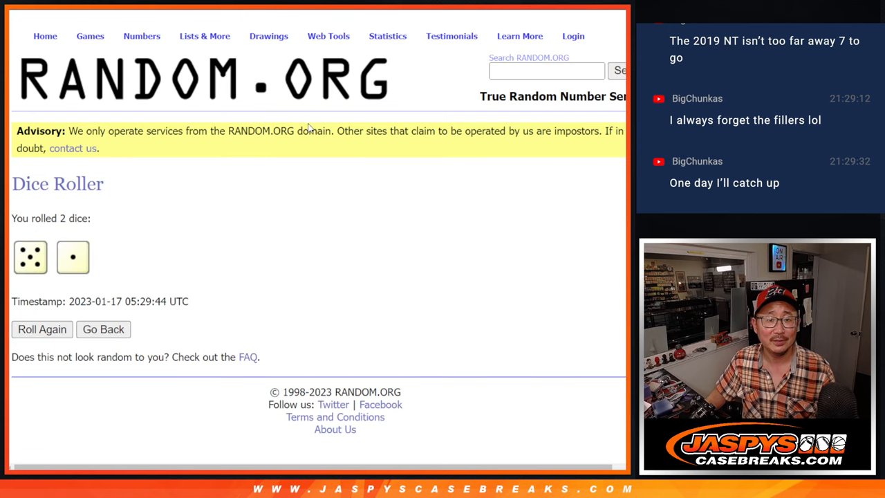
pyautogui.moveTo(323, 108)
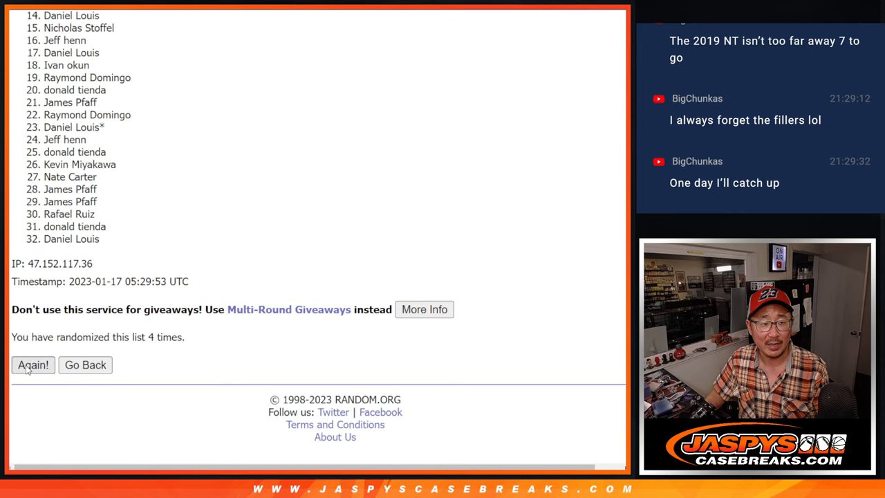
pyautogui.click(34, 365)
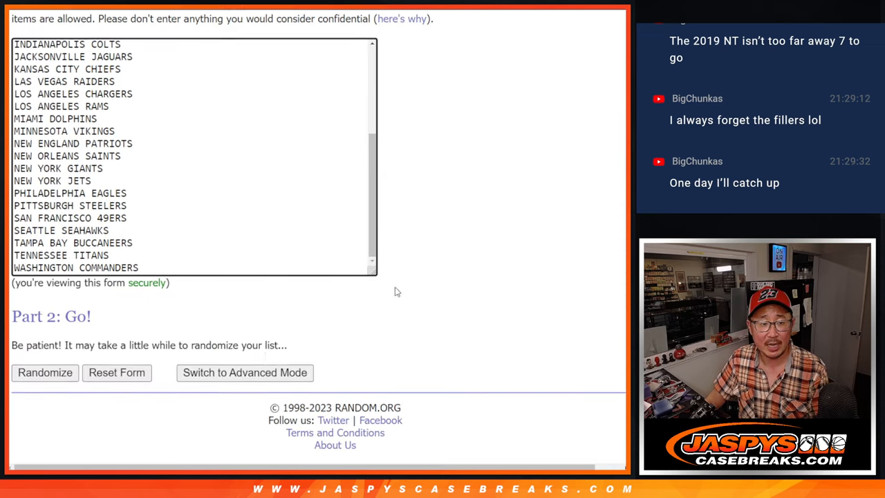
# Step: Randomize the NFL teams list four times in a row
pyautogui.click(44, 373)
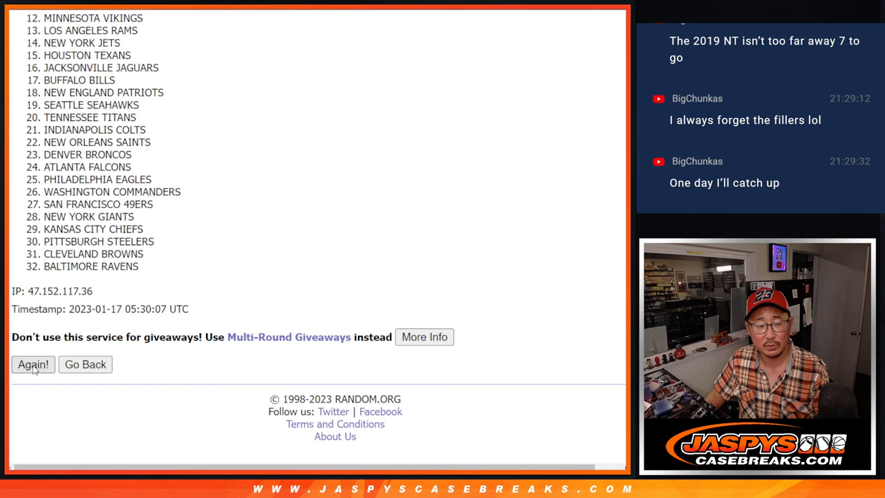
pyautogui.click(33, 365)
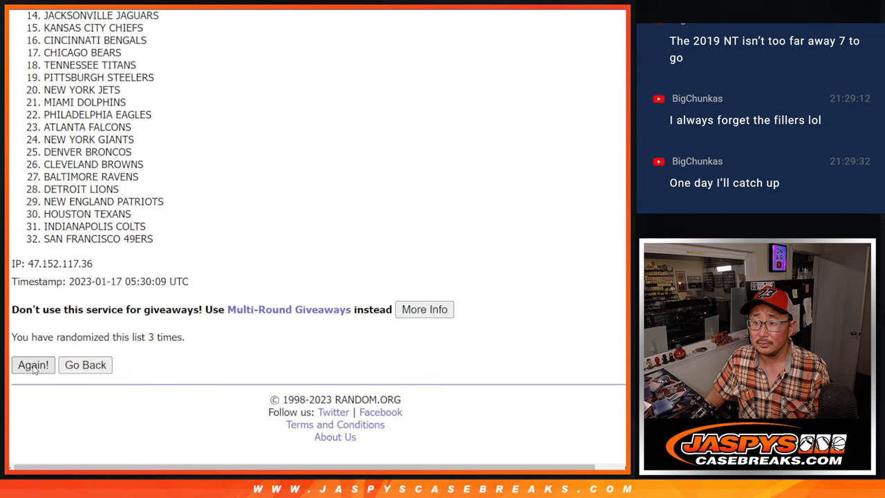
pyautogui.click(33, 365)
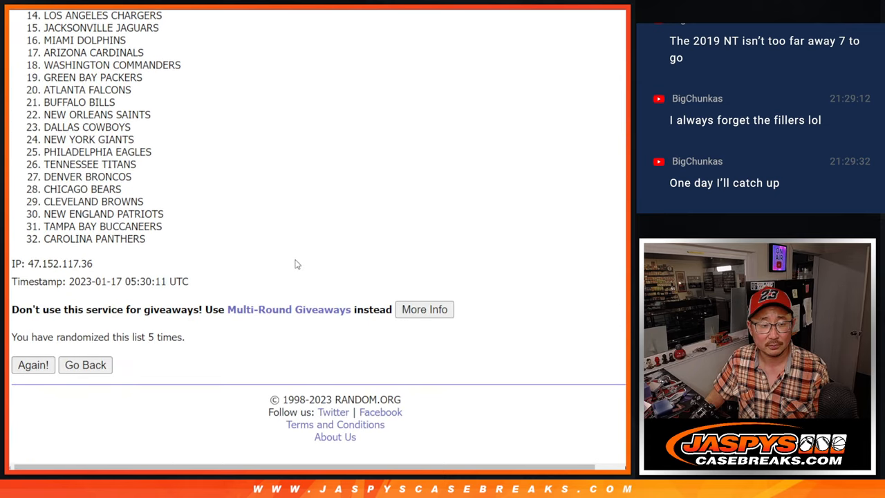
pyautogui.click(33, 365)
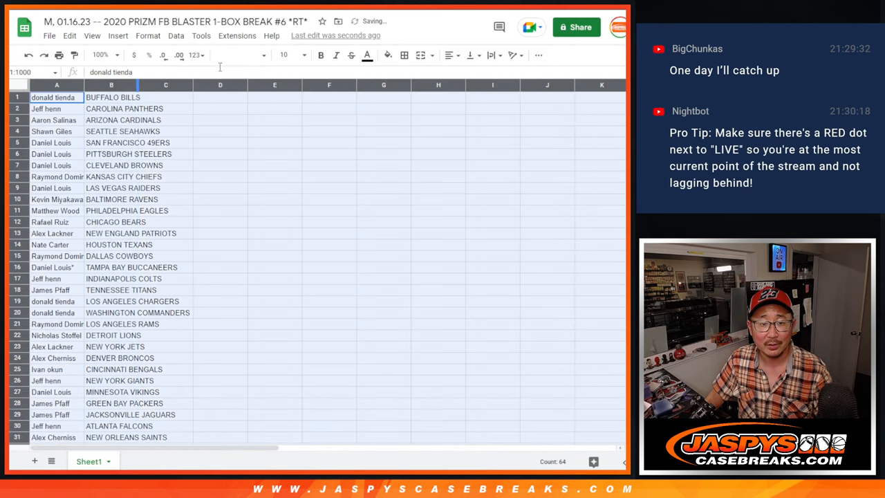
# Step: Style the pairings in Volkhorn size 12 at 150% zoom, sort by column B and add all borders
pyautogui.click(300, 56)
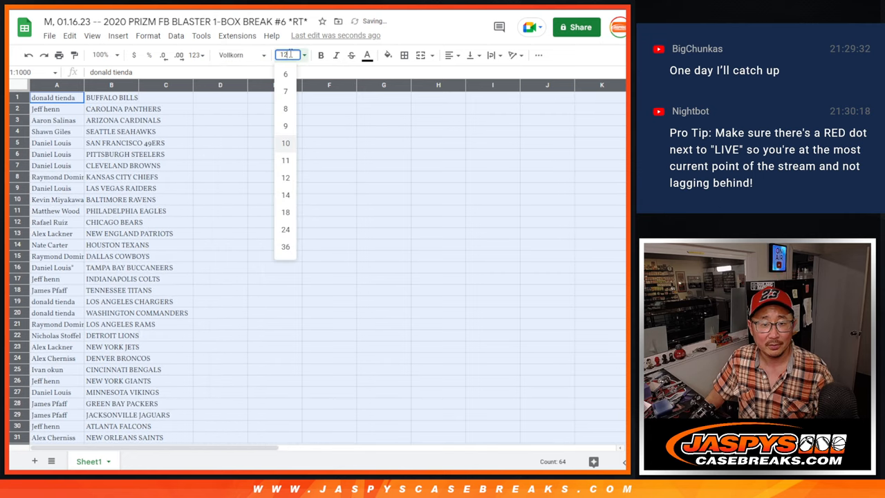
pyautogui.click(105, 56)
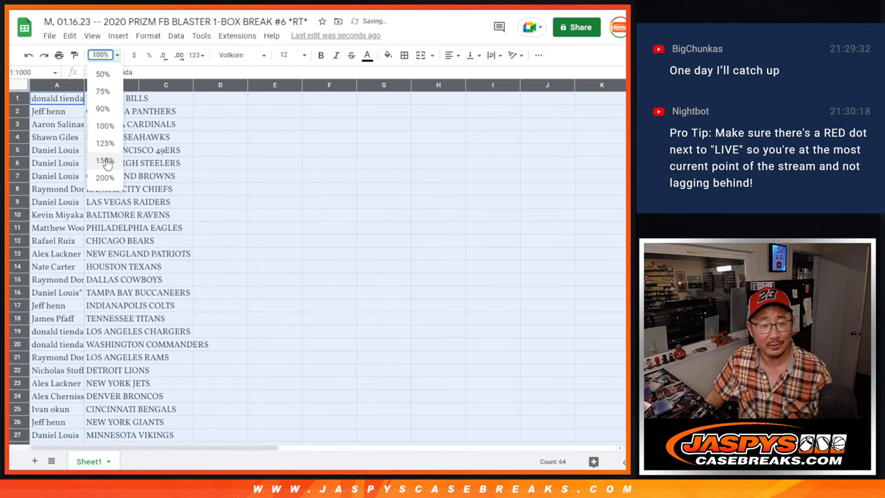
pyautogui.click(105, 161)
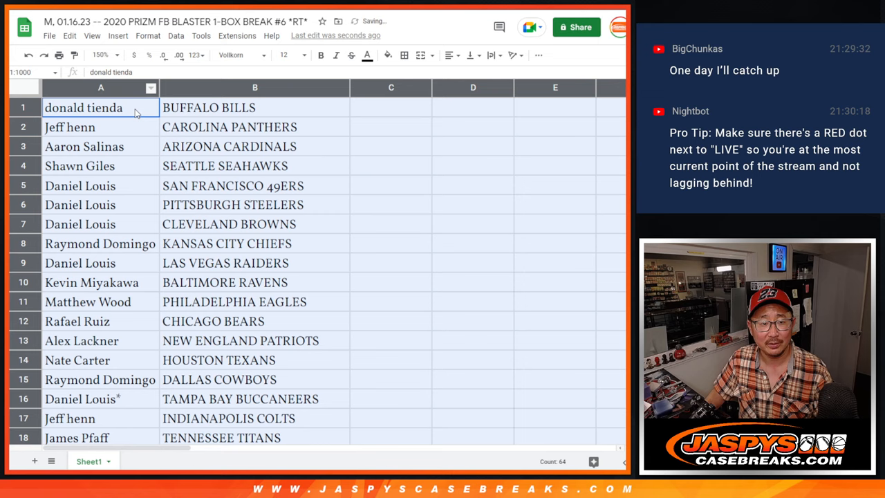
pyautogui.click(83, 127)
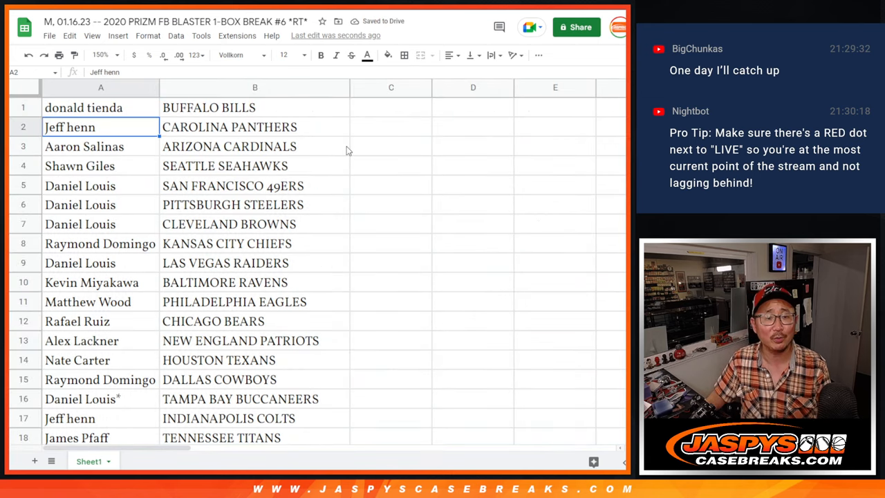
pyautogui.click(100, 107)
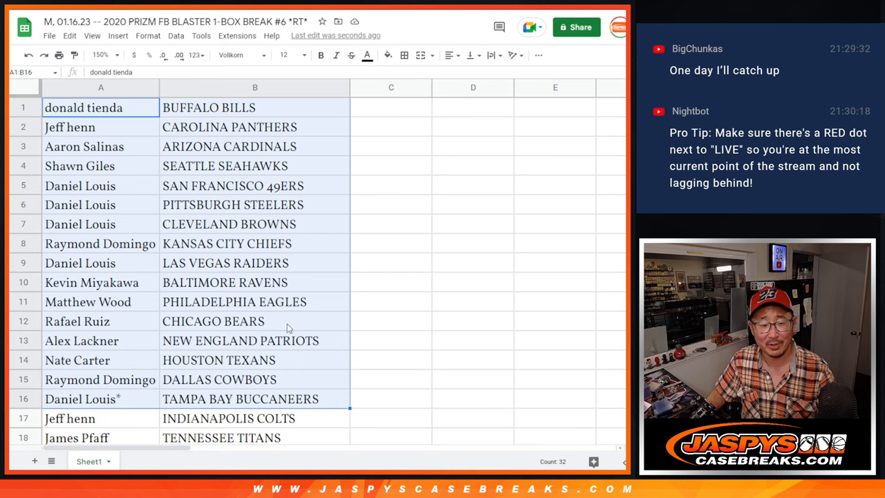
pyautogui.scroll(-3)
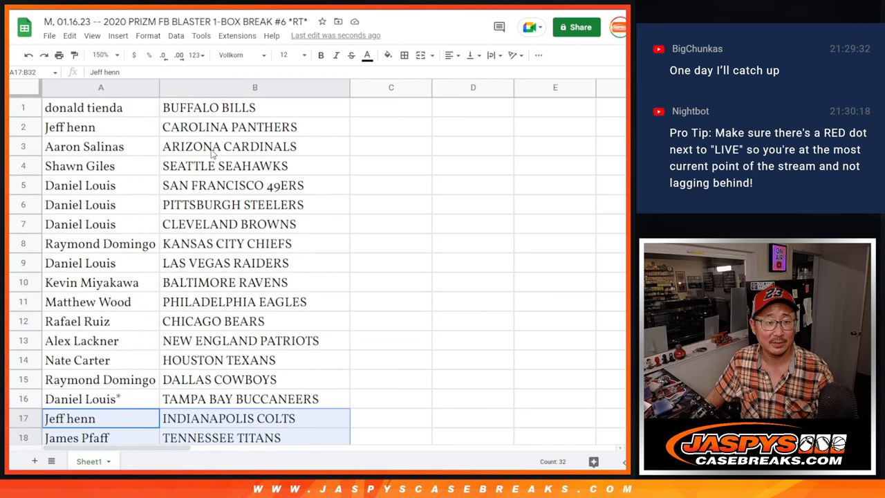
pyautogui.click(104, 55)
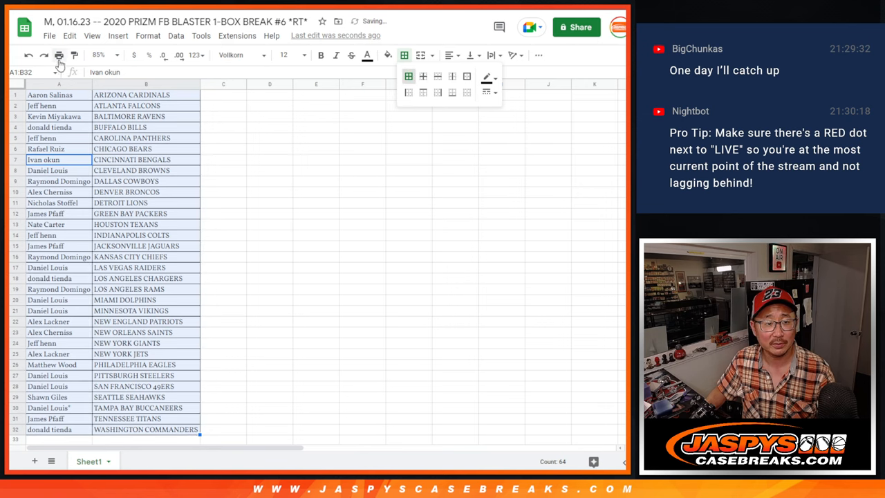
# Step: Send the team-sorted pairings sheet to the printer via File > Print
pyautogui.click(56, 53)
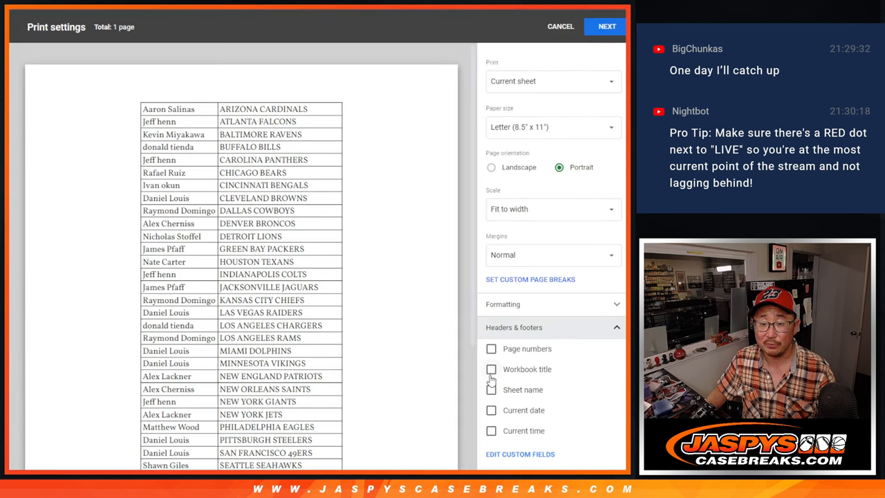
pyautogui.click(606, 25)
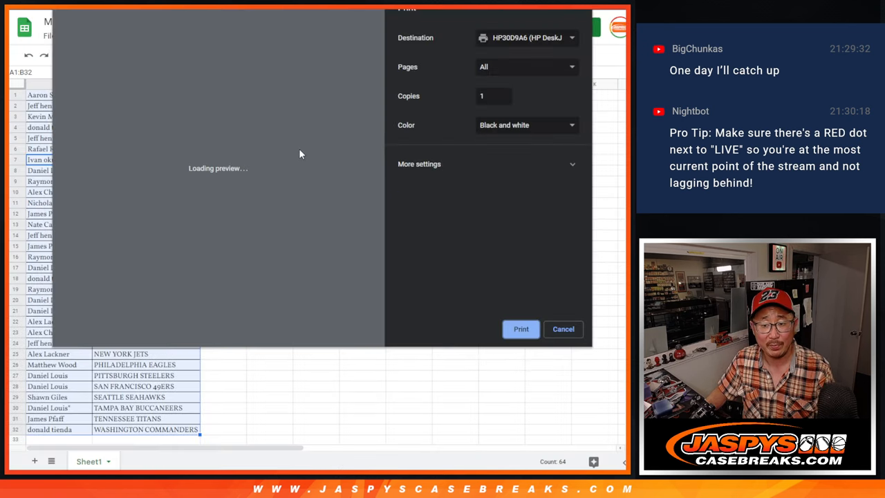
pyautogui.click(562, 329)
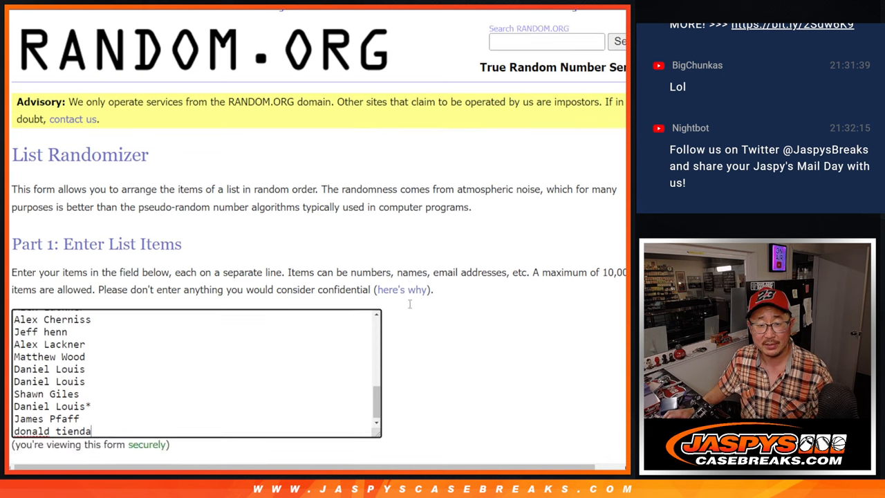
# Step: Roll two dice, then randomize the customer names list twice for the top three winners
pyautogui.scroll(-3)
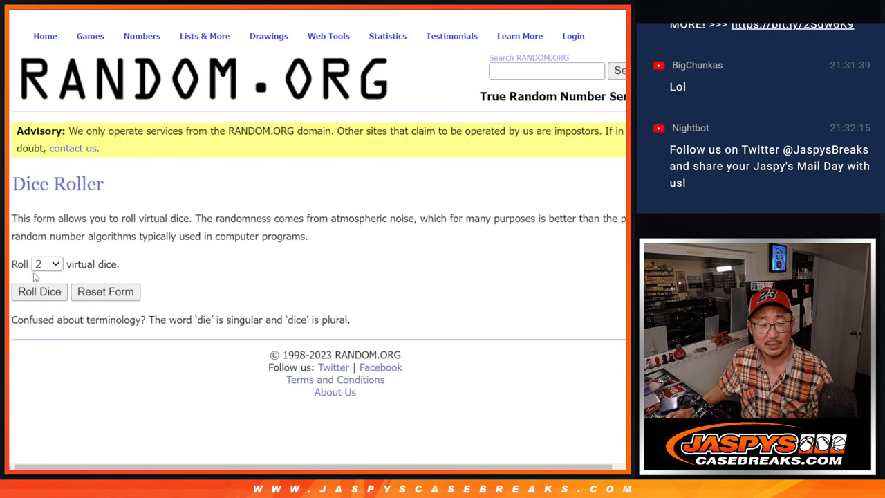
pyautogui.click(39, 292)
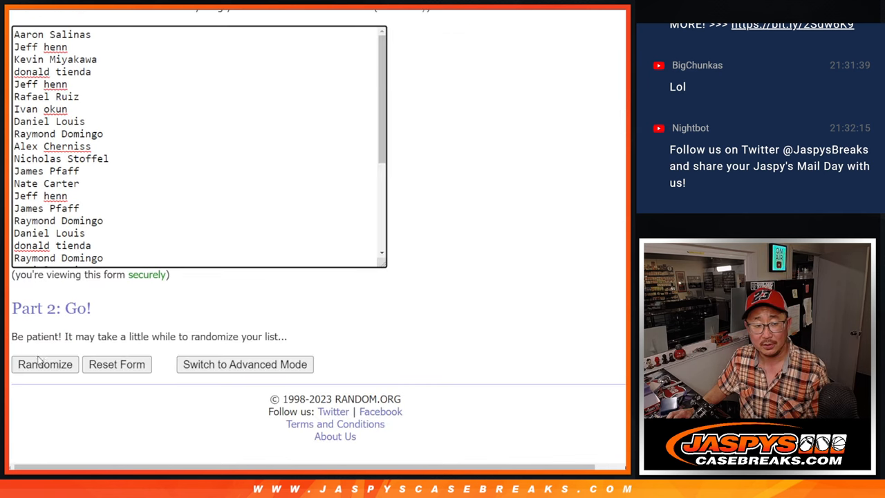
pyautogui.click(44, 364)
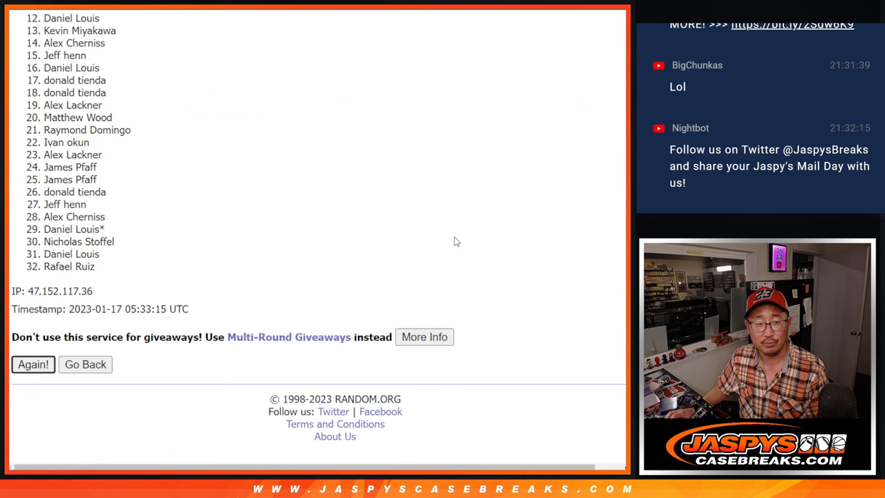
pyautogui.click(33, 365)
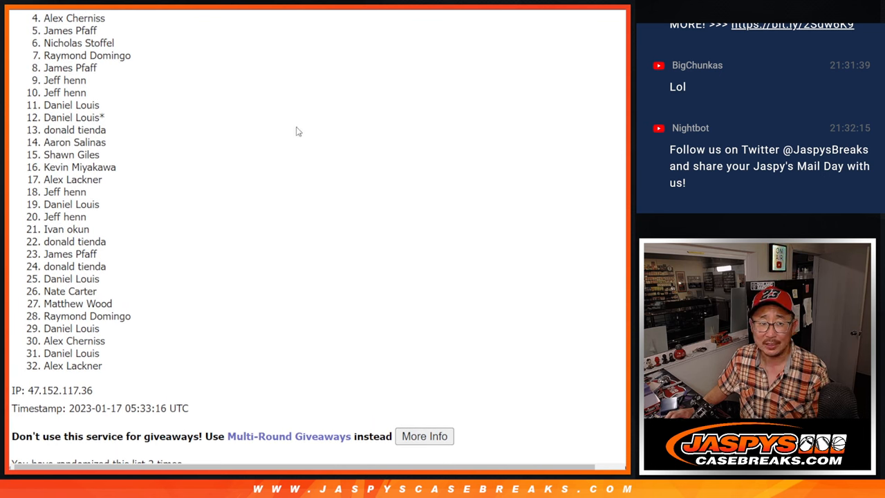
pyautogui.moveTo(100, 384)
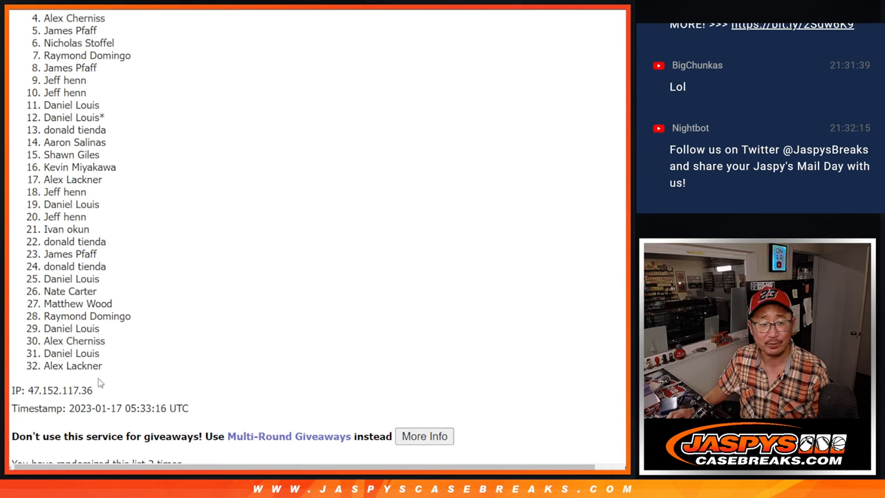